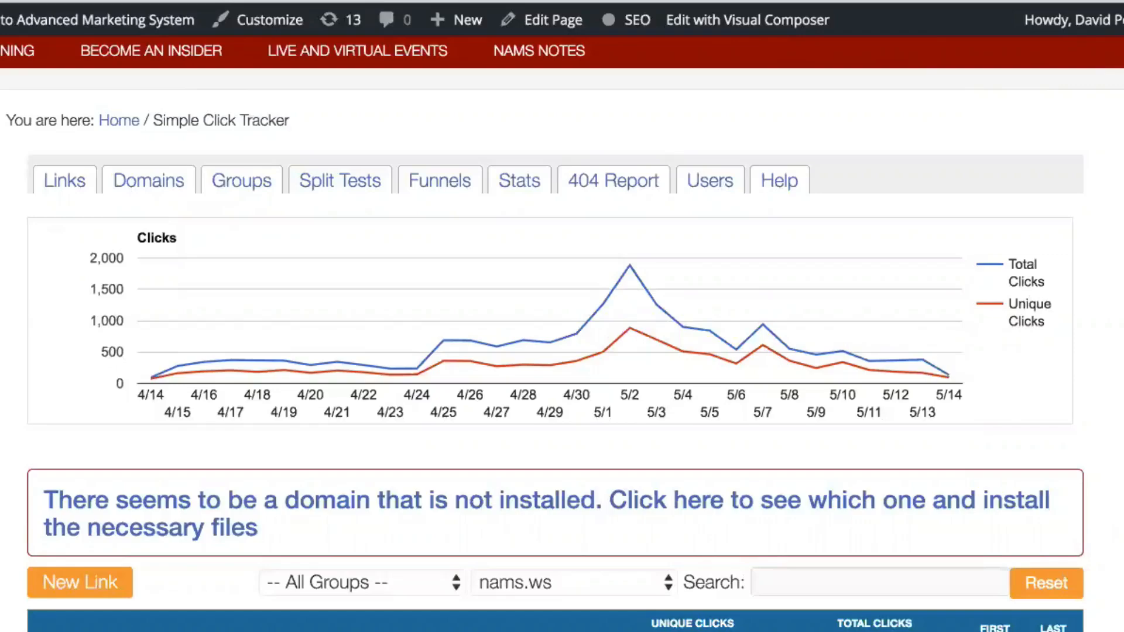
Step: Open Simple Click Tracker in WordPress admin and review the two test links' click counts
scroll("down", 3)
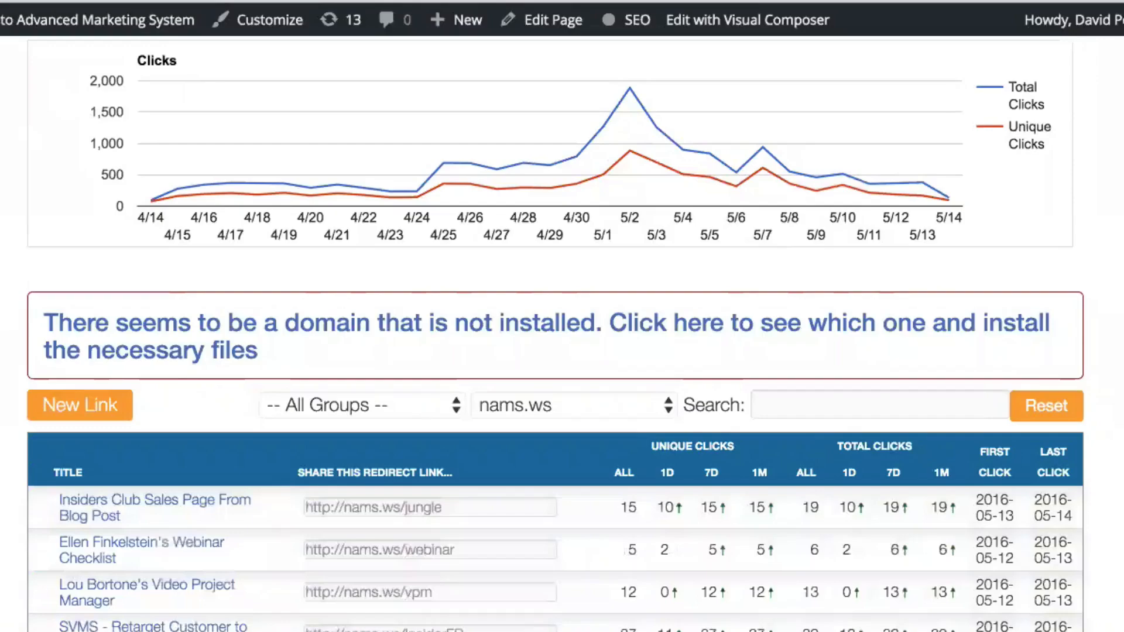
scroll("down", 3)
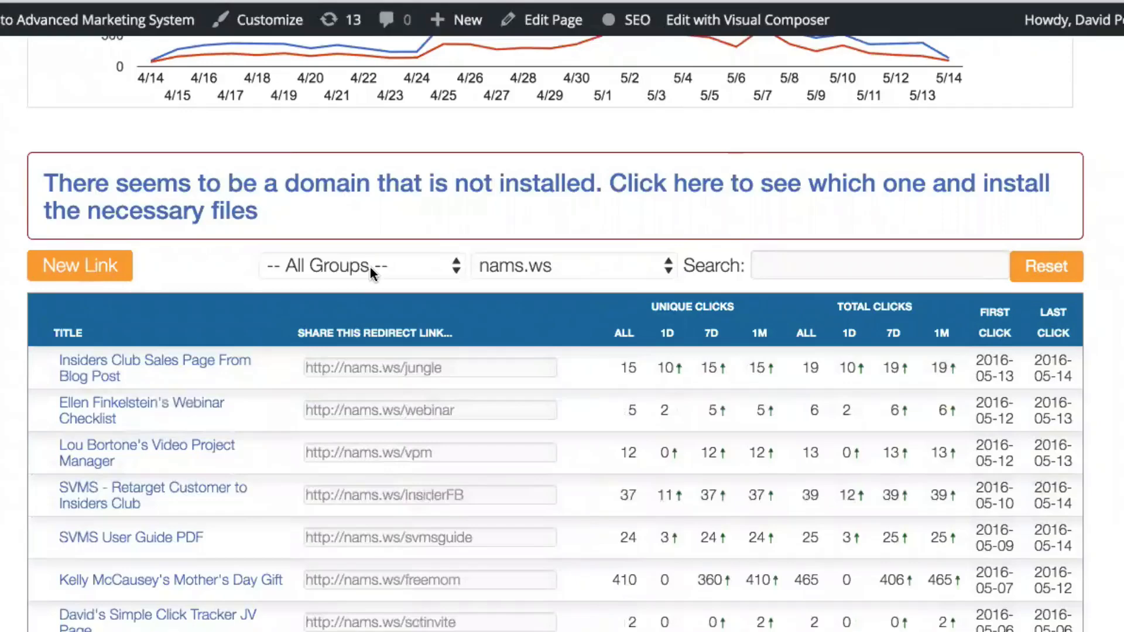
left_click(362, 265)
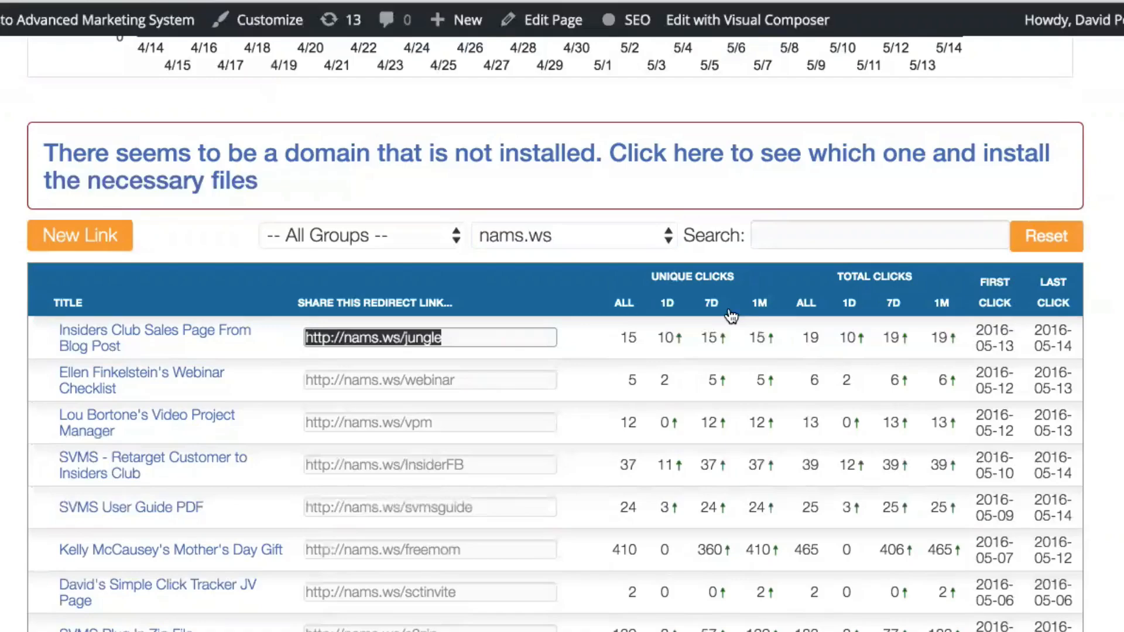
mouse_move(805, 310)
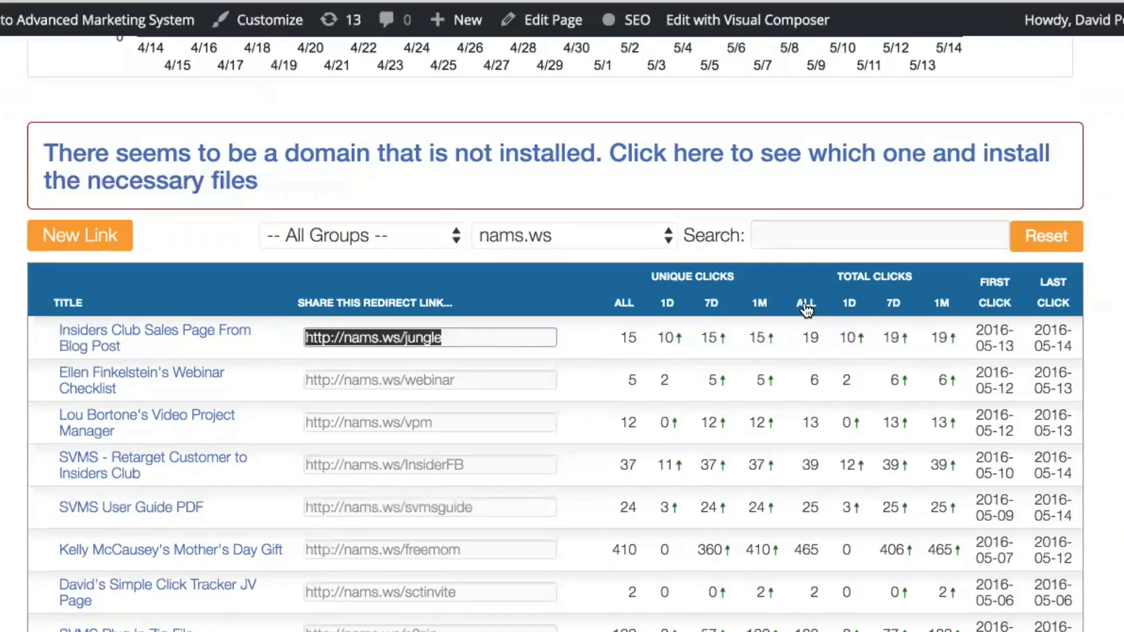
mouse_move(846, 312)
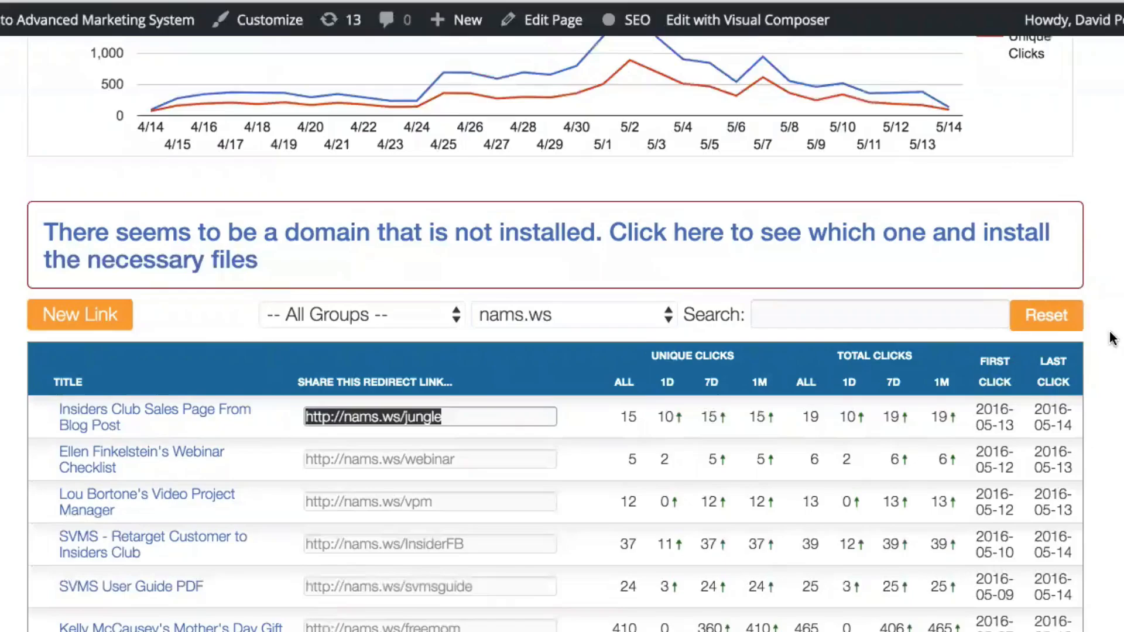
scroll("down", 3)
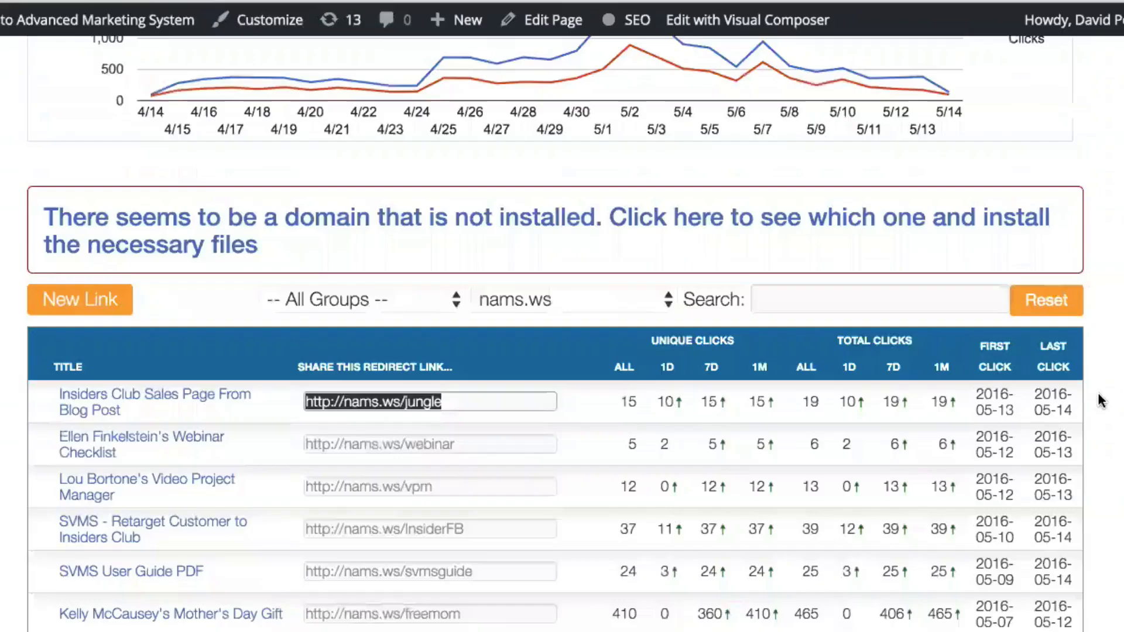
scroll("down", 3)
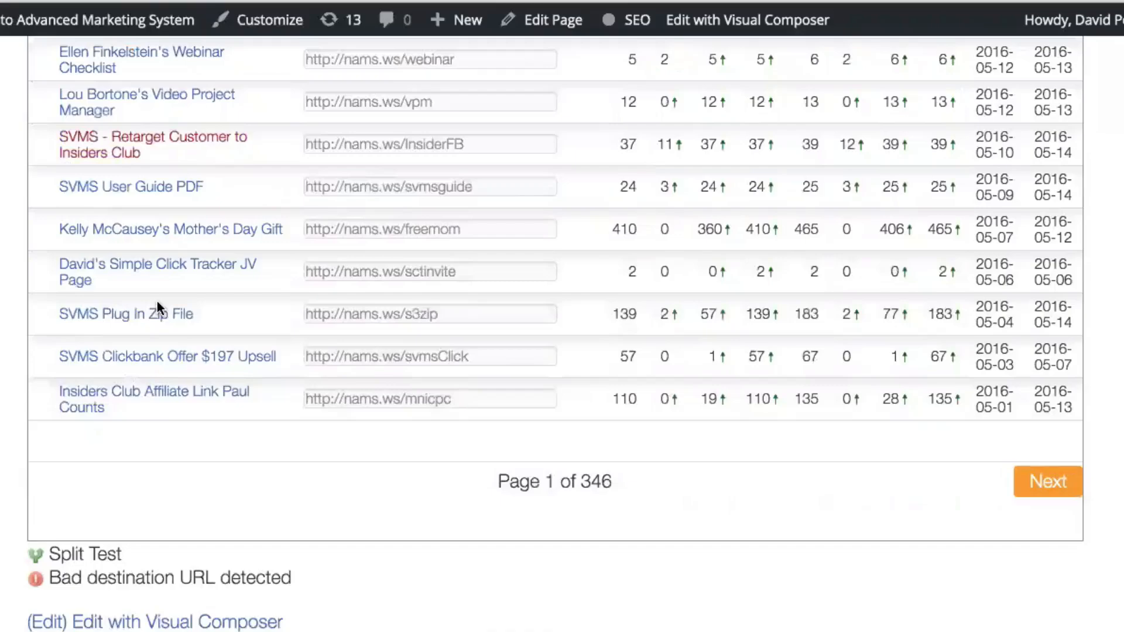
scroll("up", 3)
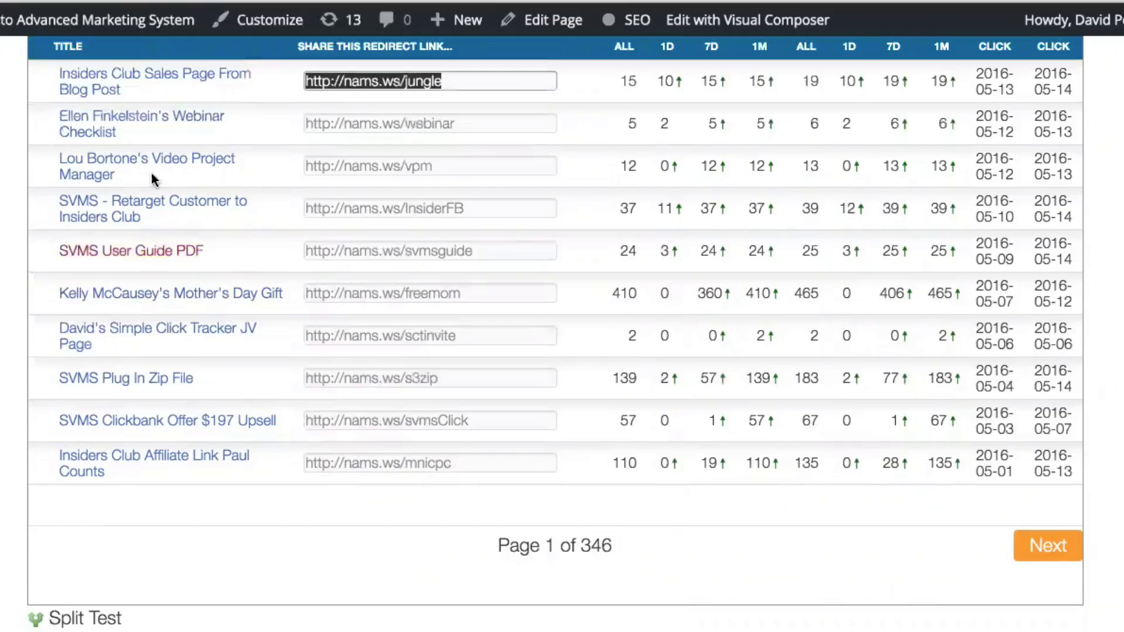
mouse_move(198, 575)
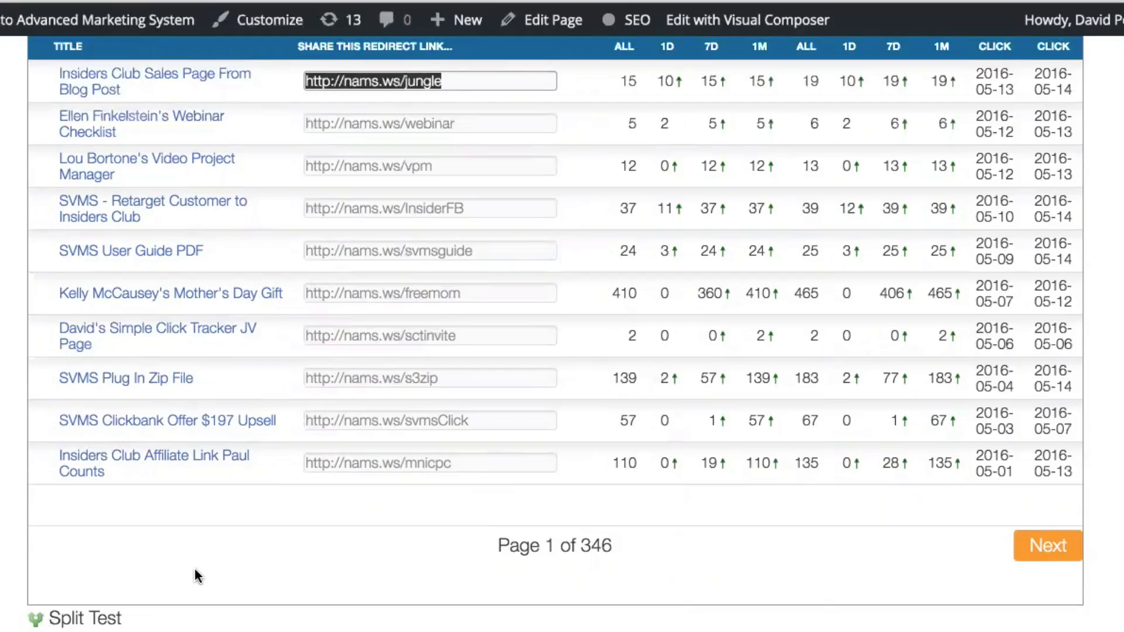
scroll("up", 3)
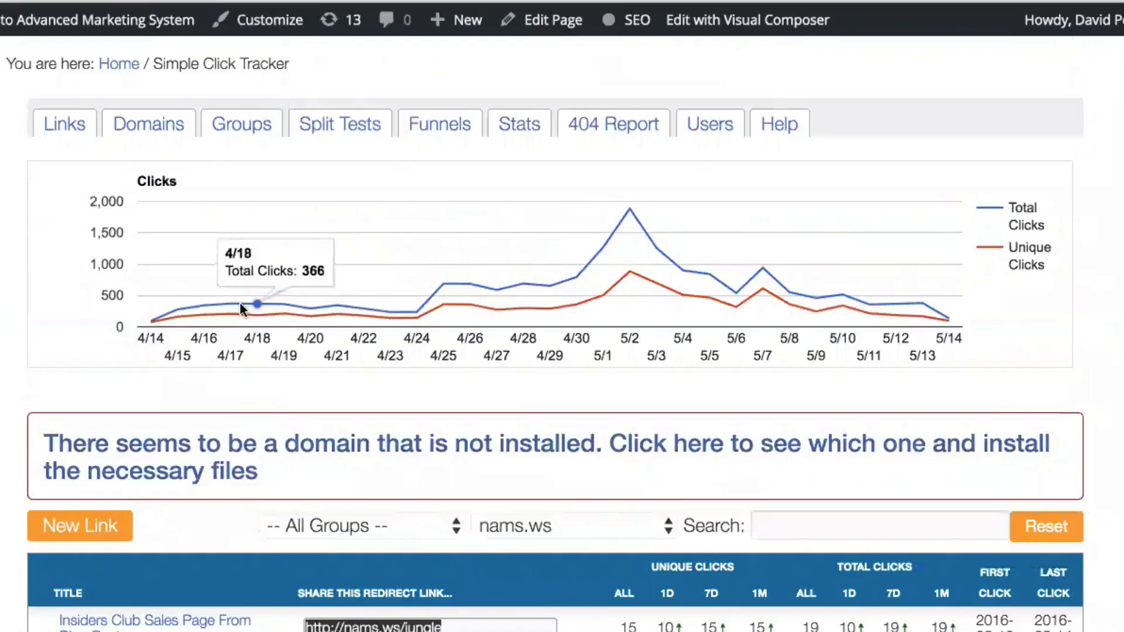
mouse_move(717, 315)
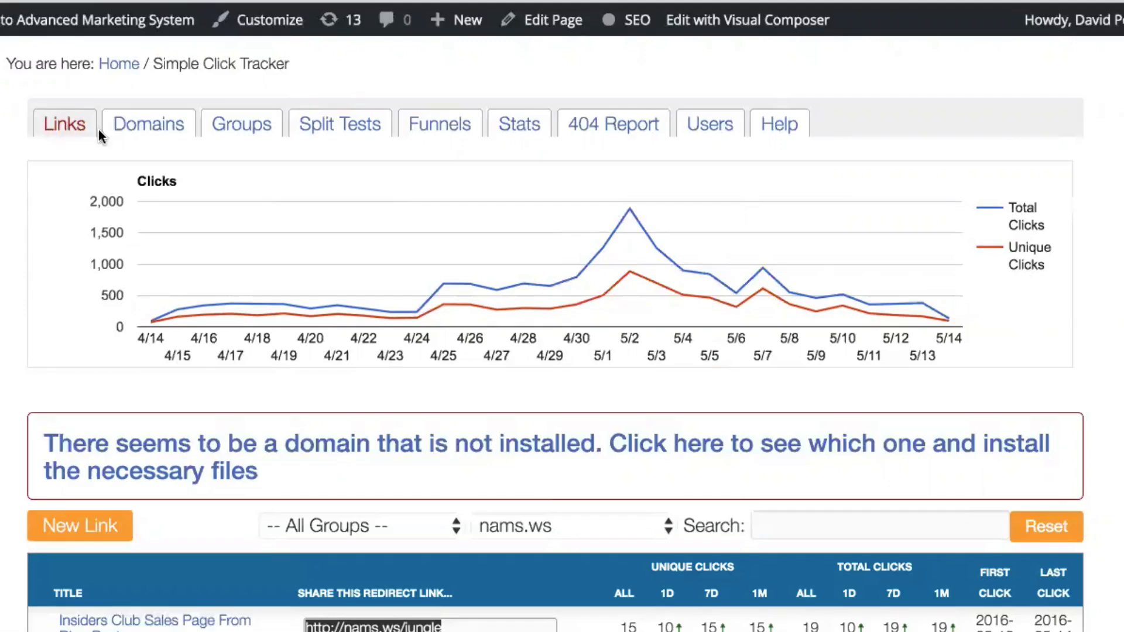
mouse_move(148, 124)
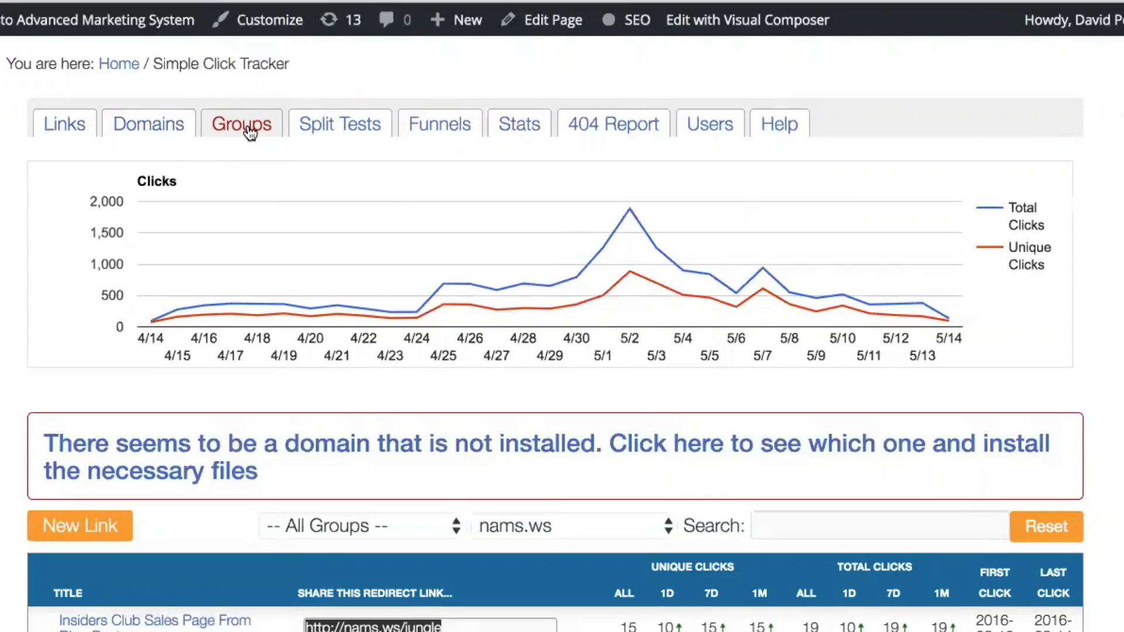
mouse_move(439, 124)
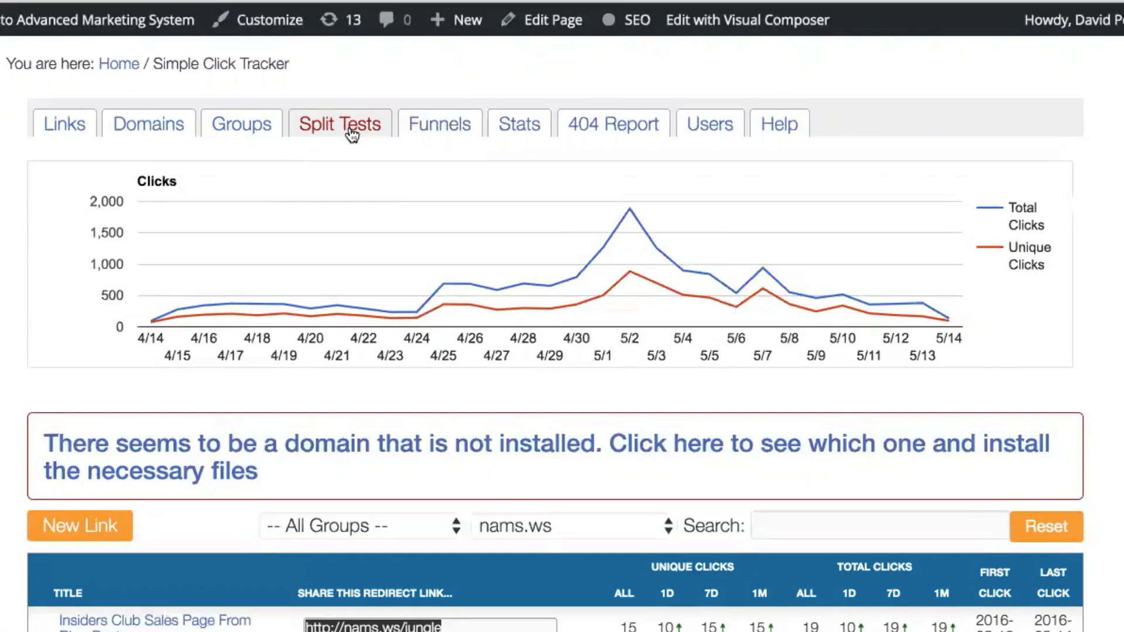
mouse_move(439, 124)
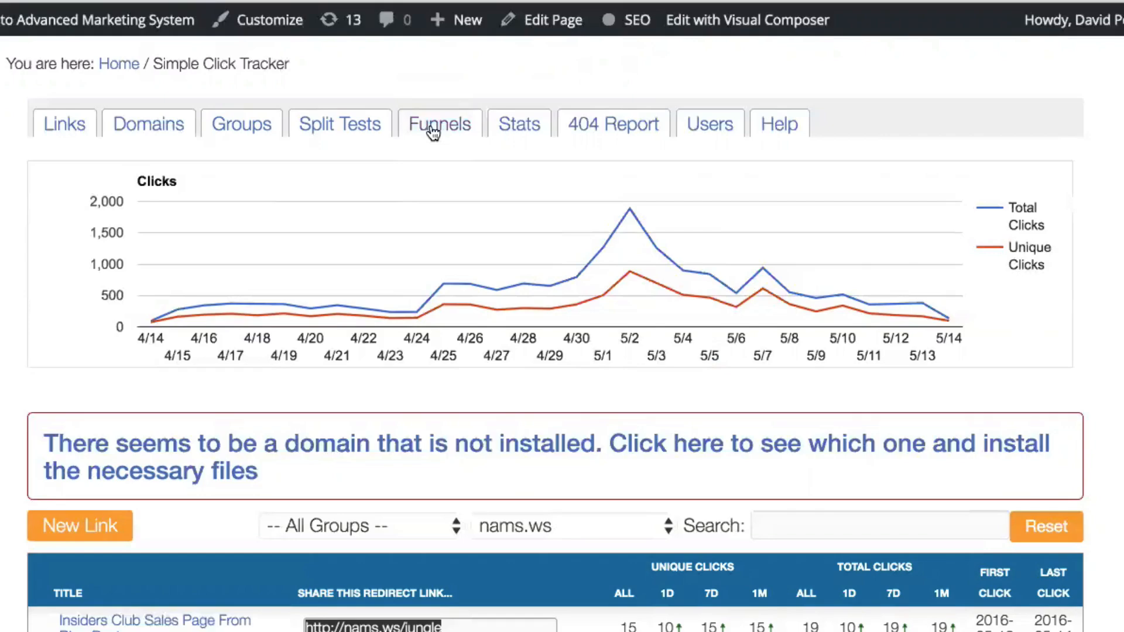
mouse_move(555, 339)
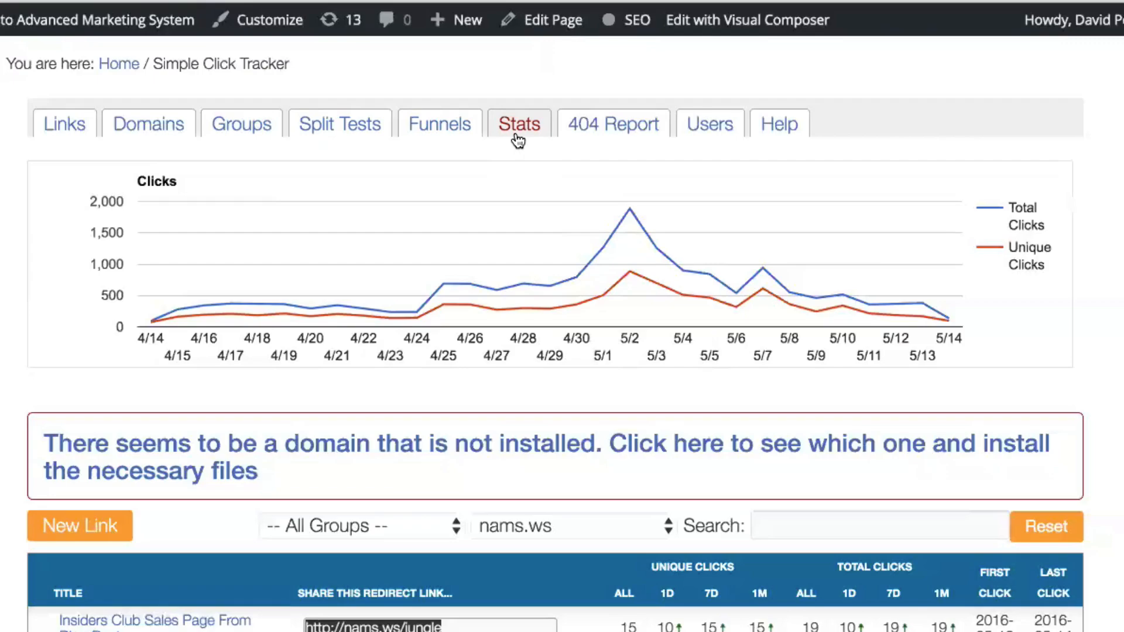
mouse_move(552, 135)
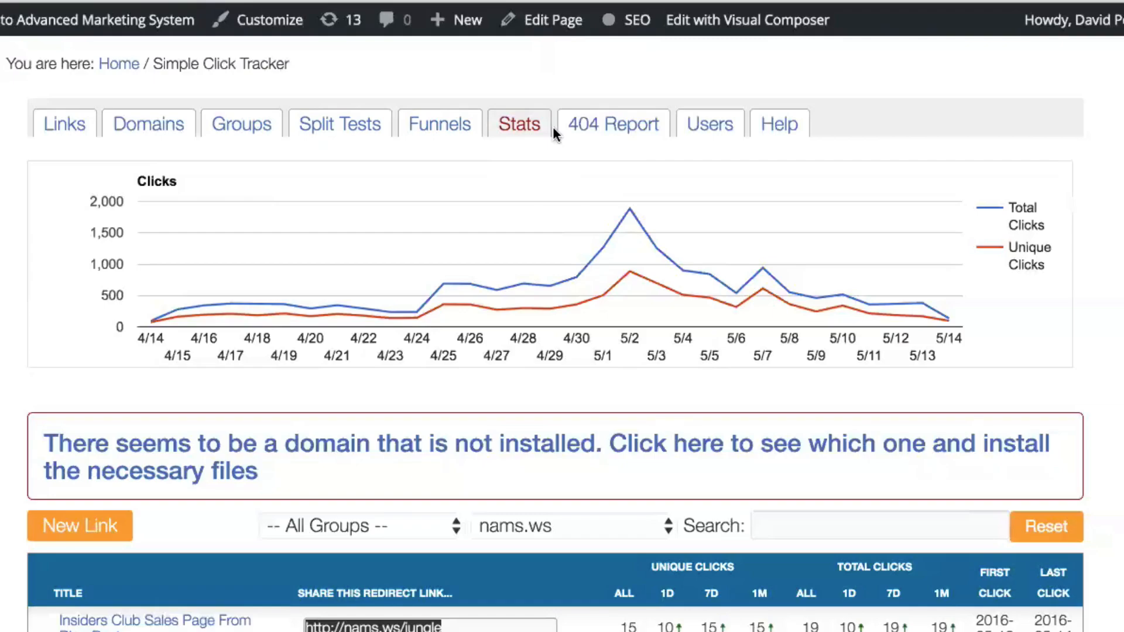
mouse_move(613, 124)
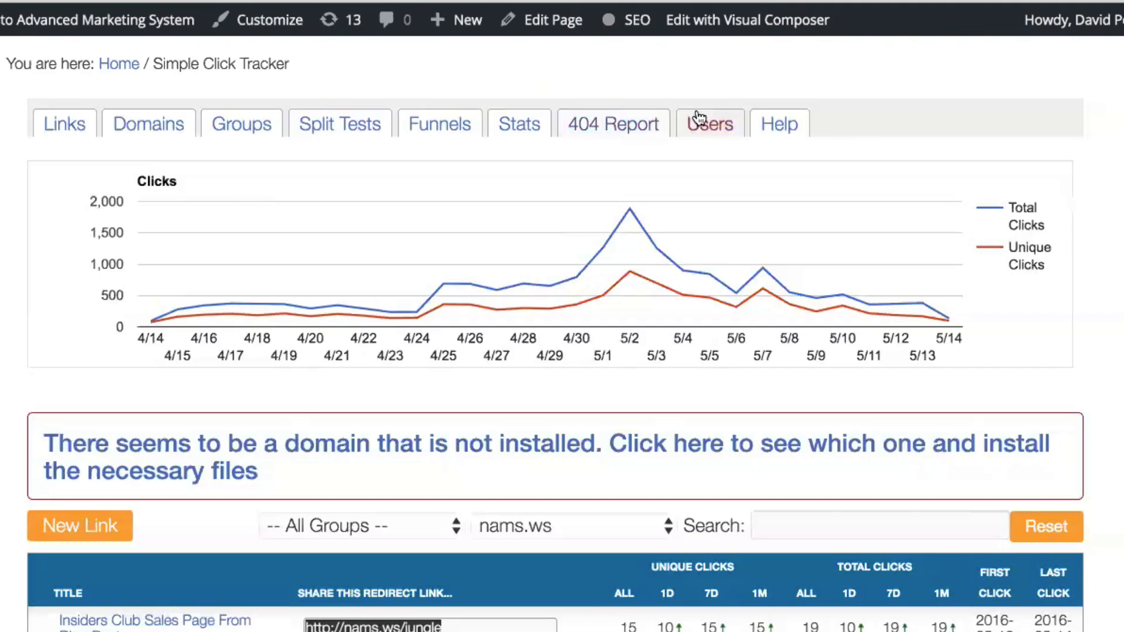
mouse_move(710, 135)
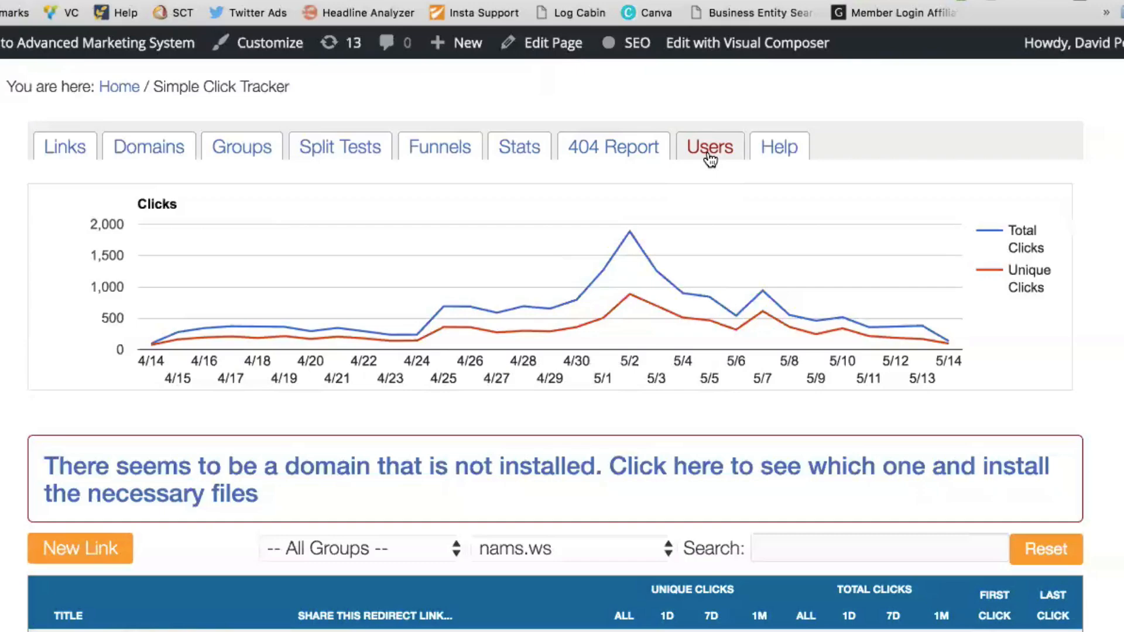
mouse_move(872, 165)
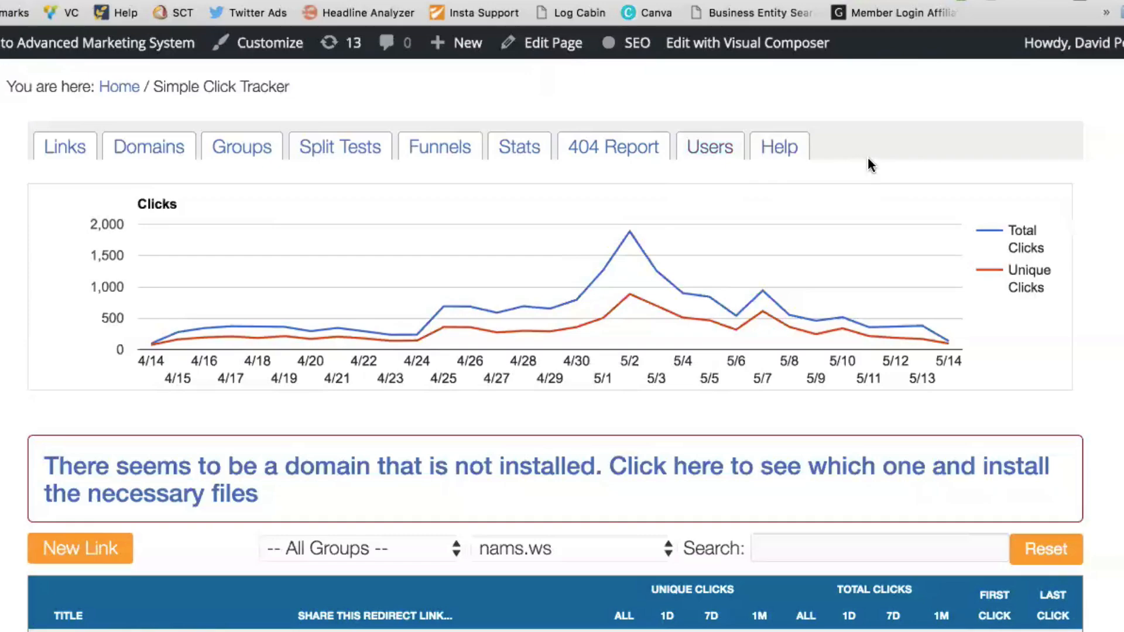
mouse_move(337, 188)
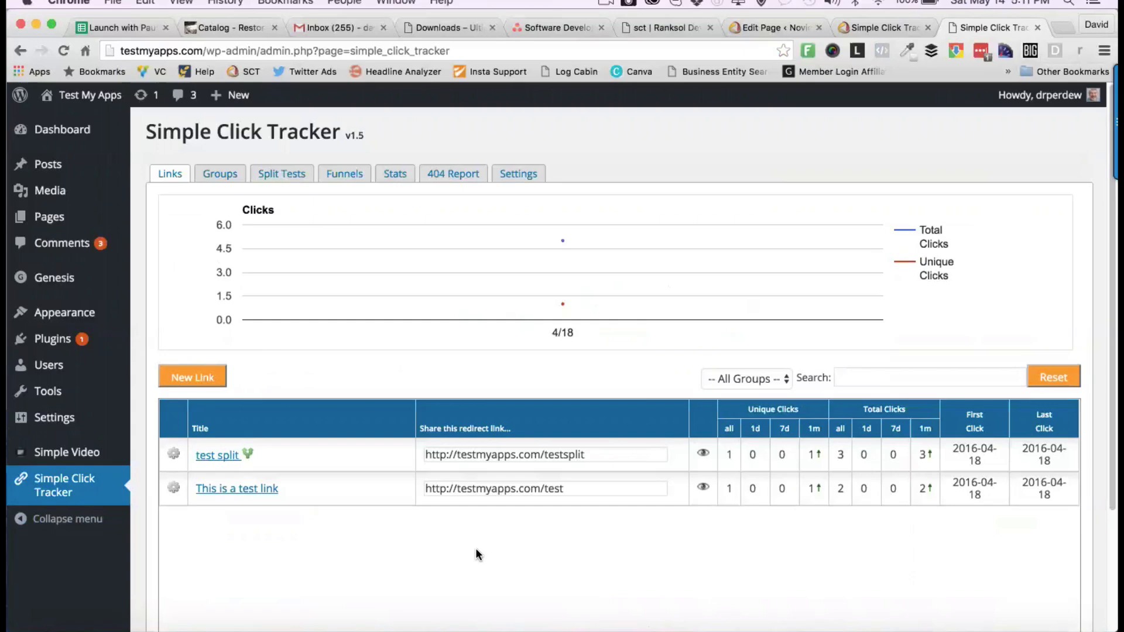
mouse_move(320, 552)
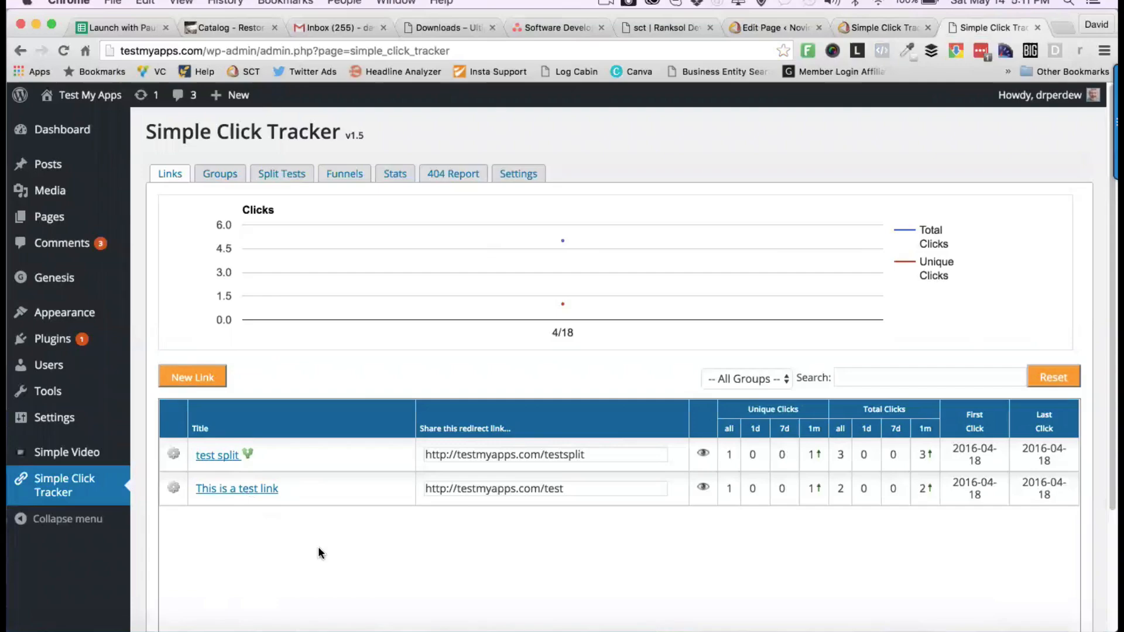
mouse_move(253, 536)
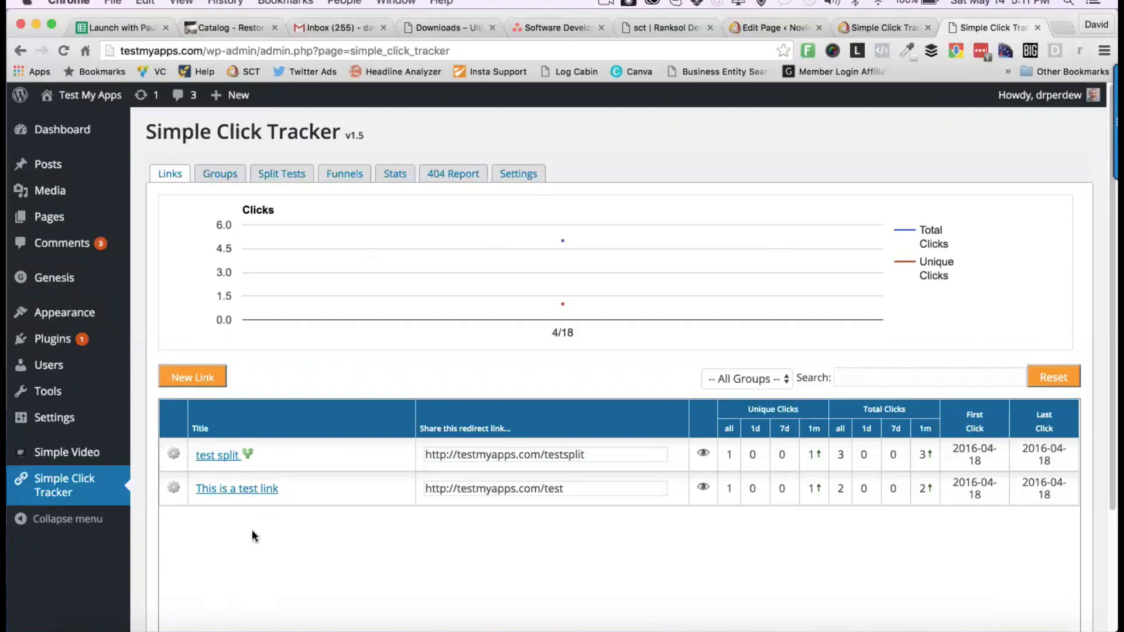